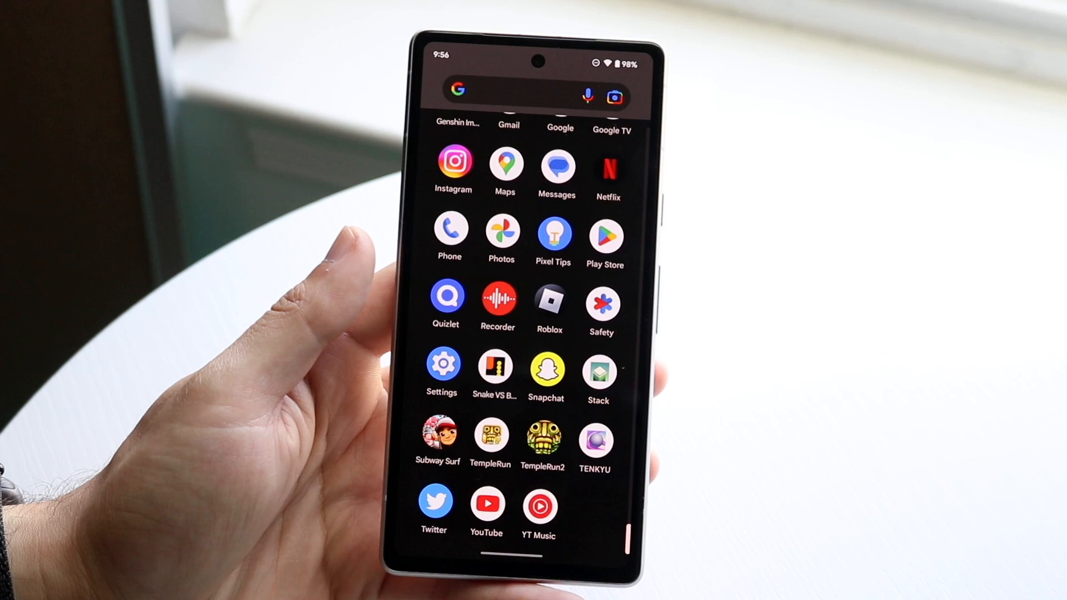
- Launch the Settings app from the app drawer
left_click(443, 363)
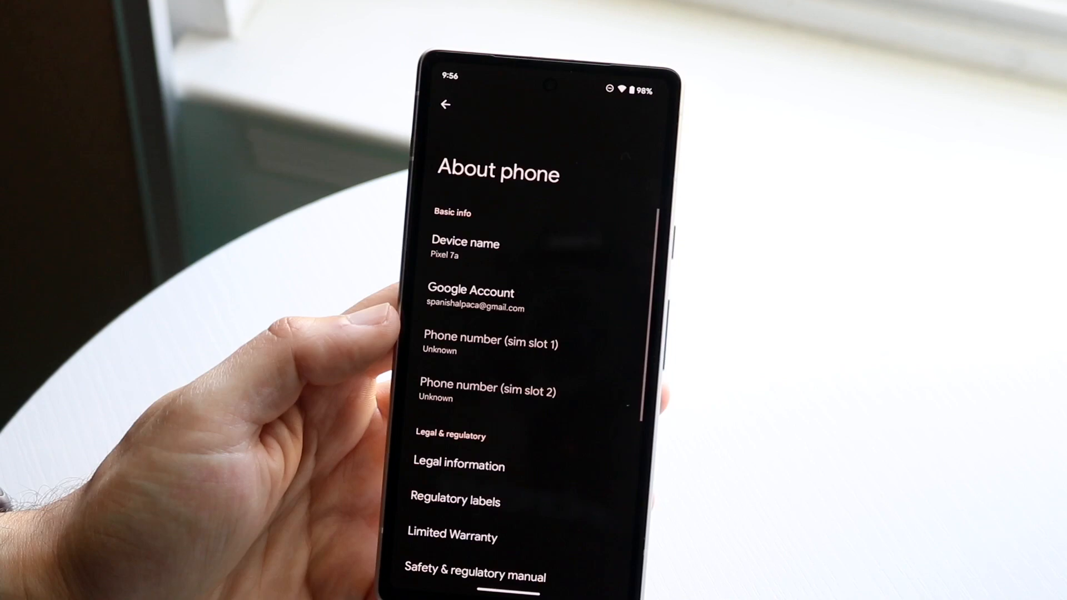
scroll("down", 3)
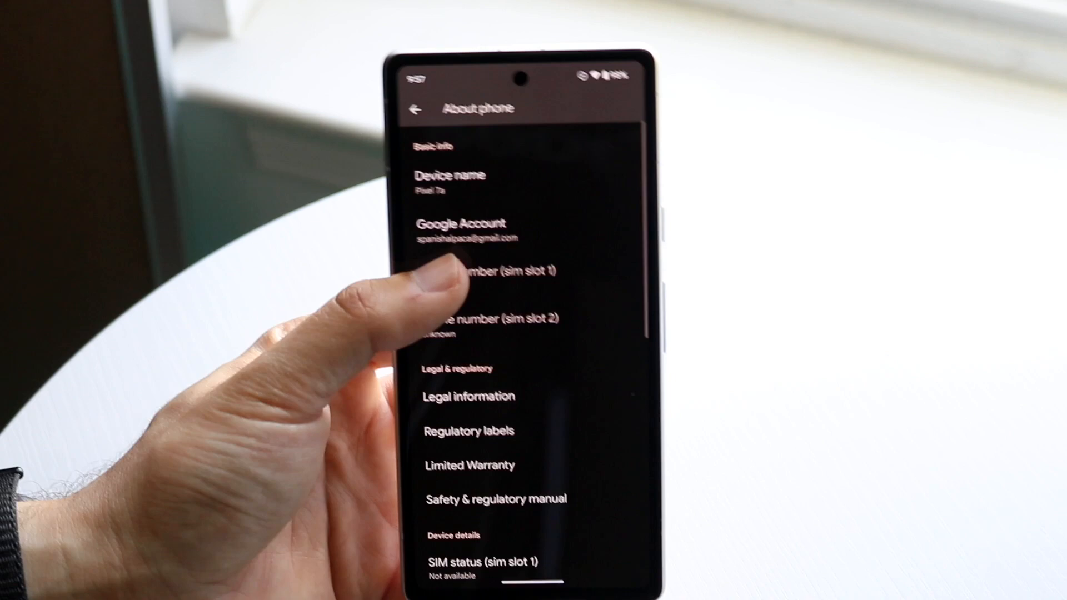
mouse_move(448, 285)
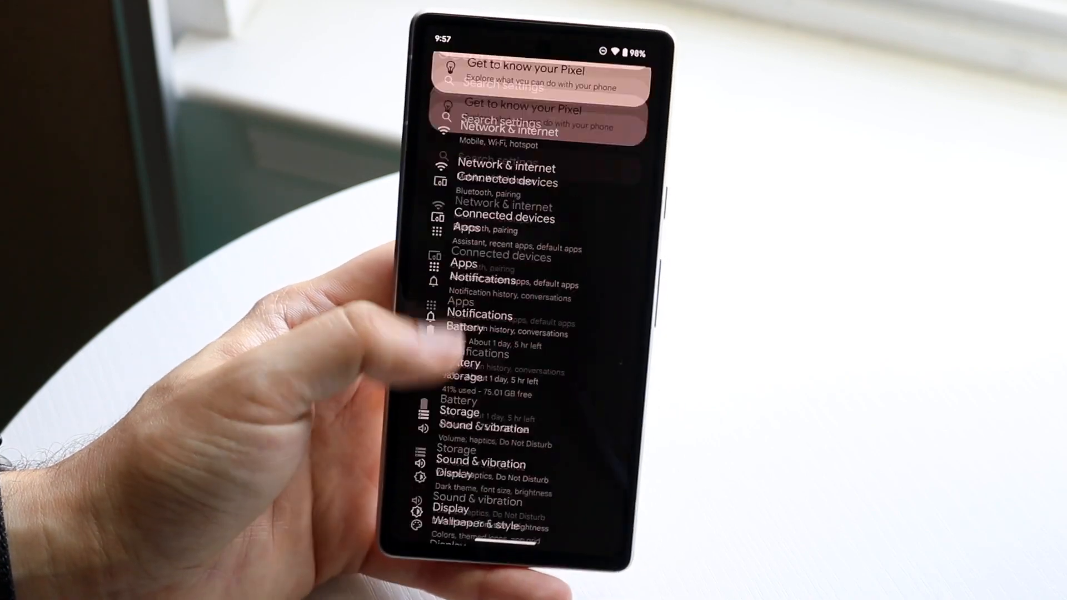
- Leave About phone and return to the main Settings list near System
scroll("up", 3)
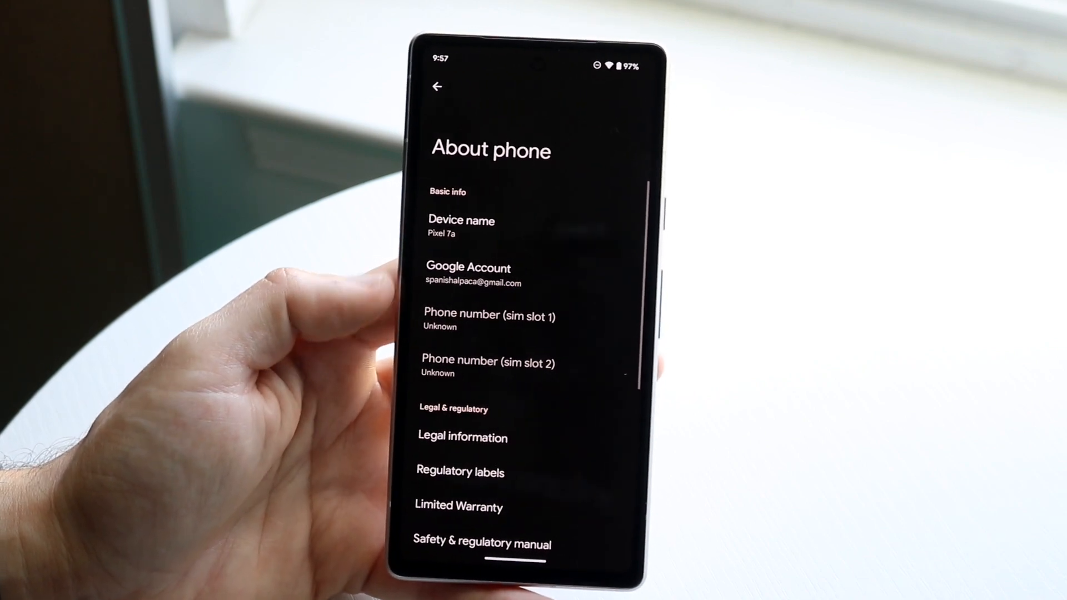
left_click(437, 87)
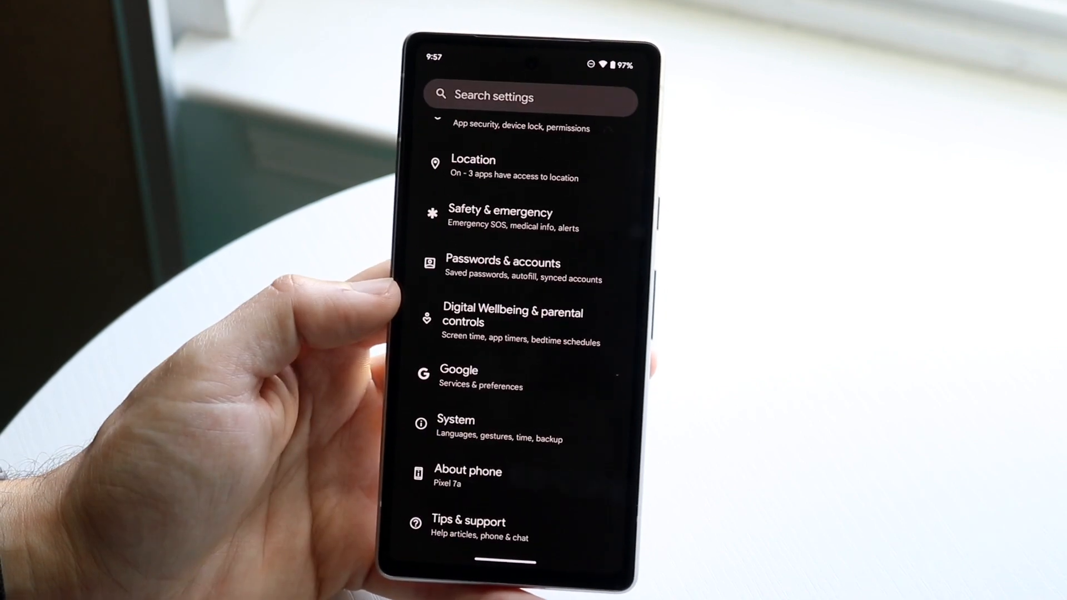